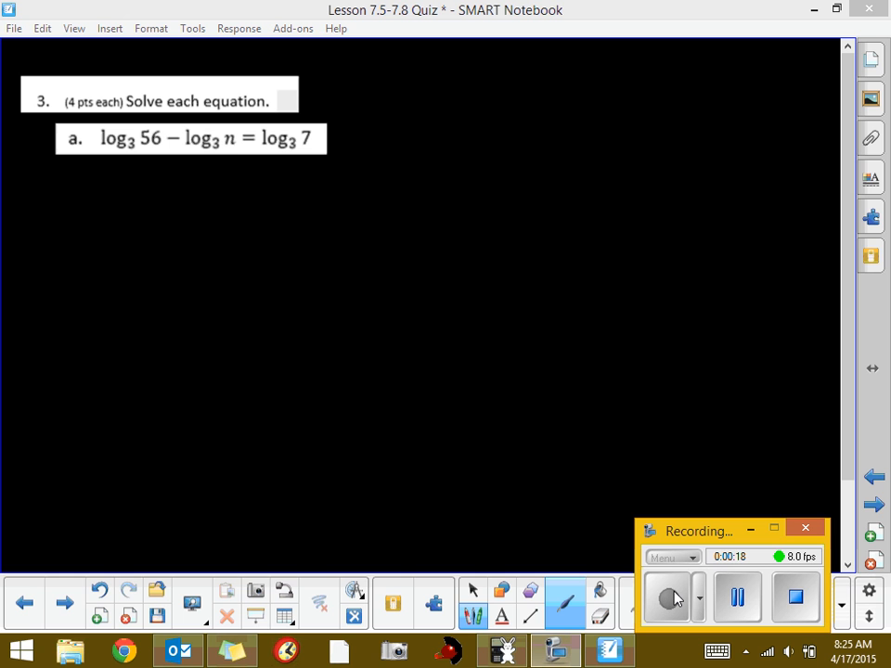
# Underline log3 56 − log3 n, double-underline log3 7, and write 'Qnt.' beside the equation.
pyautogui.moveTo(91, 163); pyautogui.dragTo(235, 162)
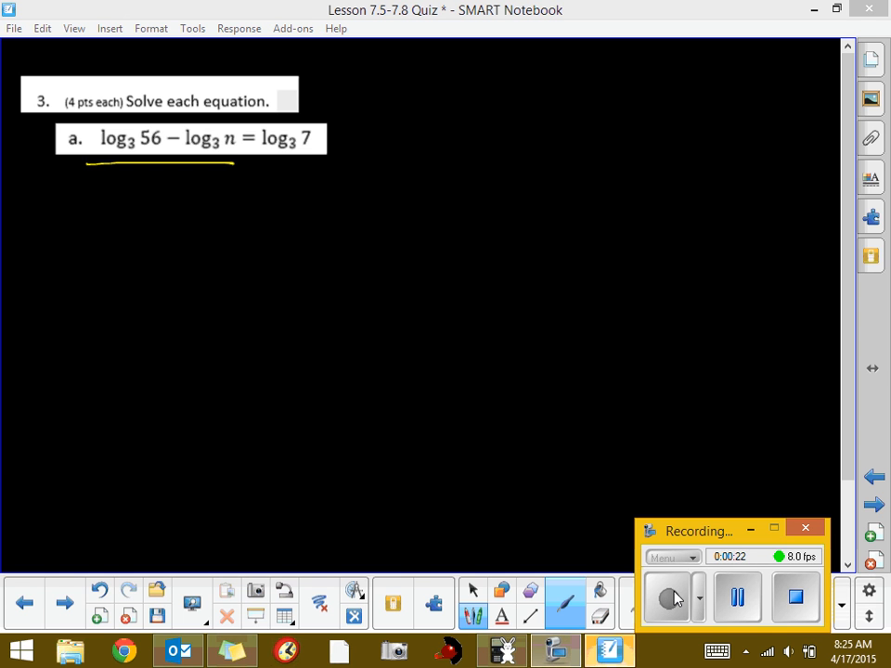
pyautogui.moveTo(267, 159); pyautogui.dragTo(311, 160)
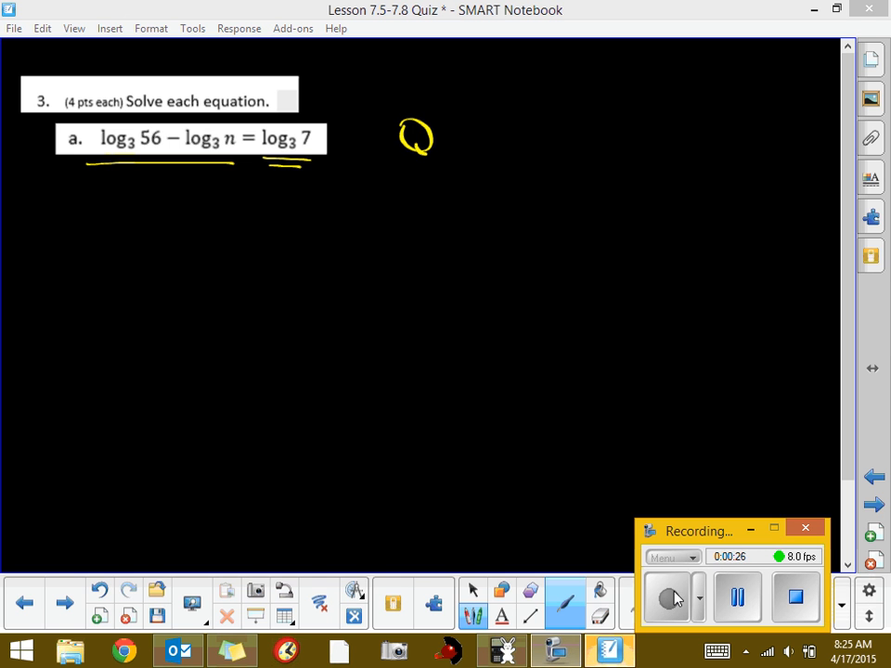
pyautogui.moveTo(427, 143); pyautogui.dragTo(478, 149)
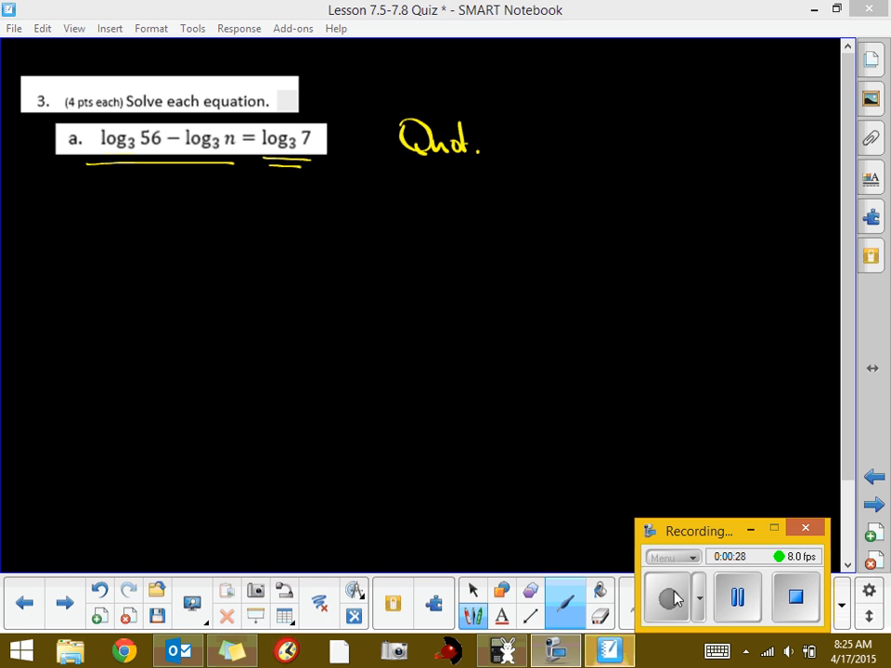
pyautogui.moveTo(139, 209); pyautogui.dragTo(134, 255)
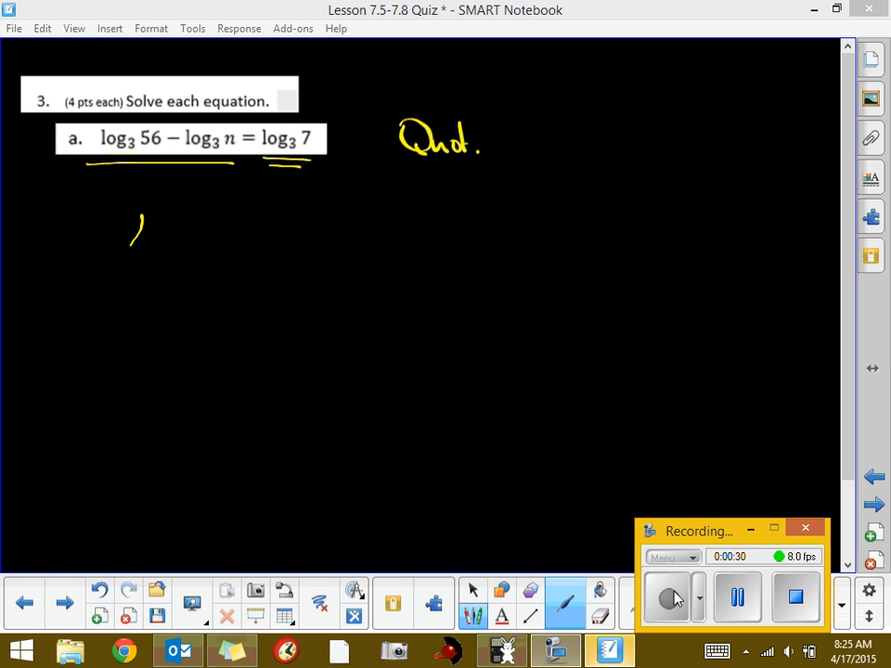
# Handwrite log3(56/n) = log3 7 beneath the original equation.
pyautogui.moveTo(139, 213); pyautogui.dragTo(186, 274)
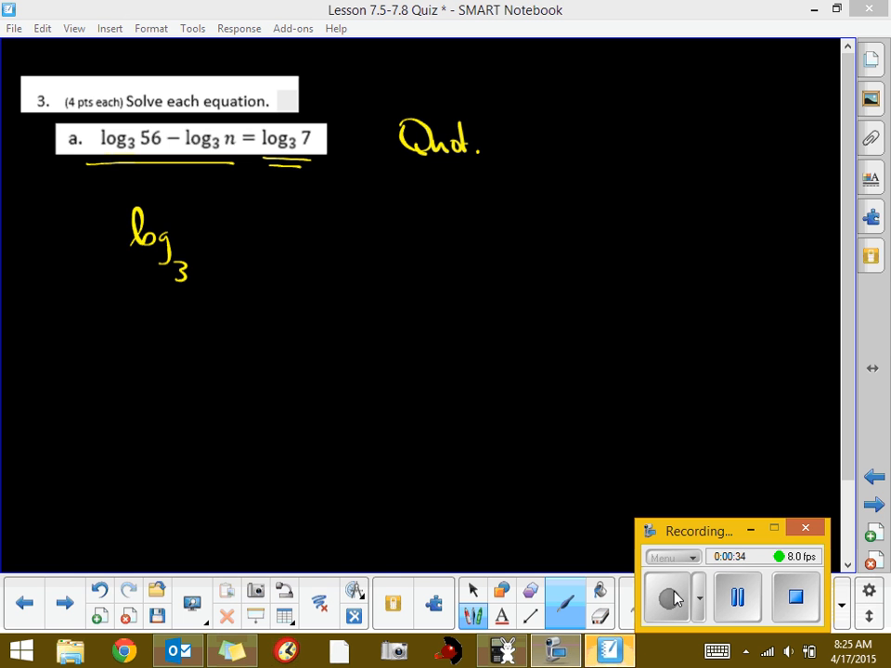
pyautogui.moveTo(195, 185); pyautogui.dragTo(239, 213)
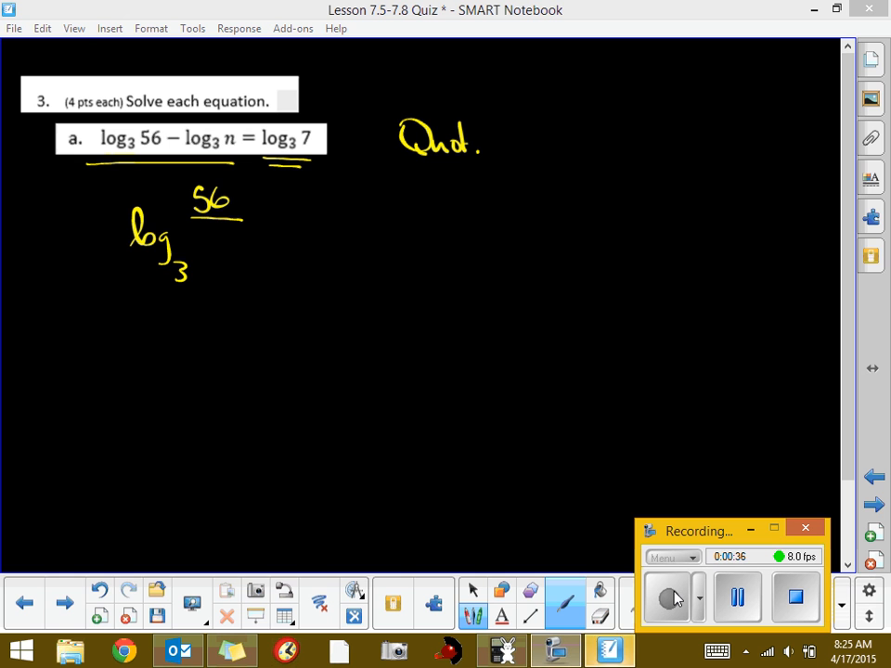
pyautogui.moveTo(209, 232); pyautogui.dragTo(320, 218)
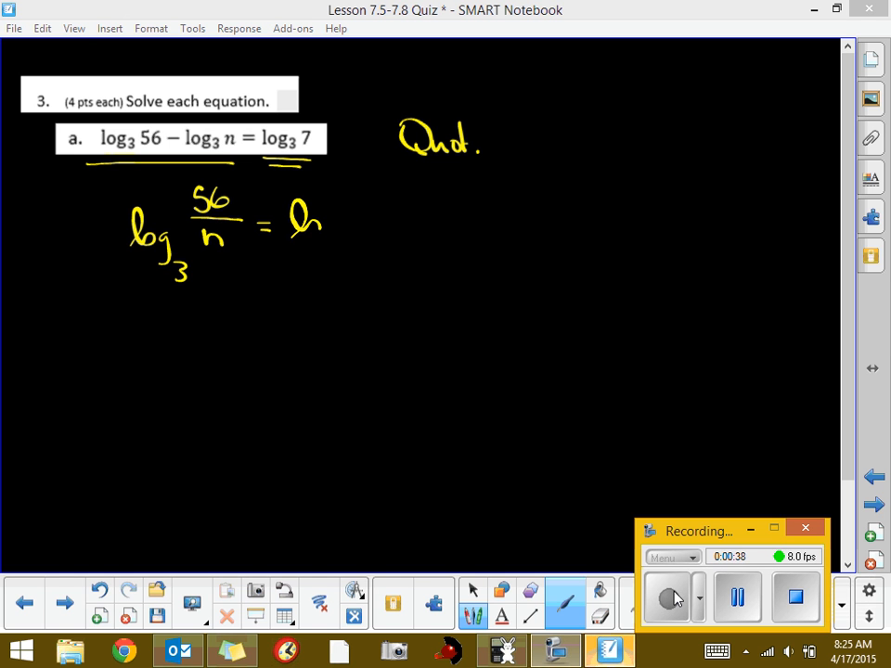
pyautogui.moveTo(287, 222); pyautogui.dragTo(376, 241)
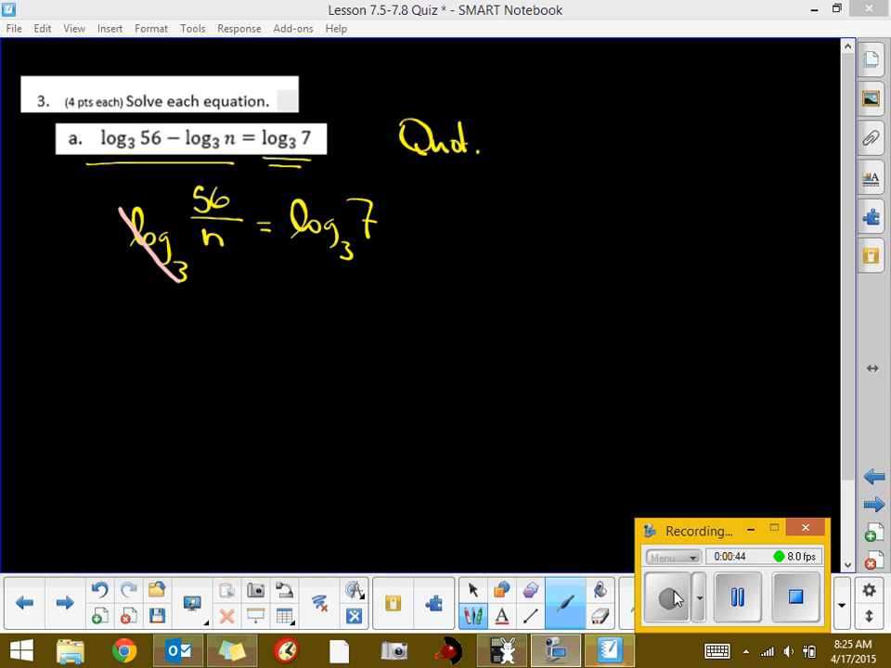
# Slash the right-hand log3 and write 56/n = 7, 56 = 7n, and 56/7 = n below.
pyautogui.moveTo(278, 191); pyautogui.dragTo(348, 269)
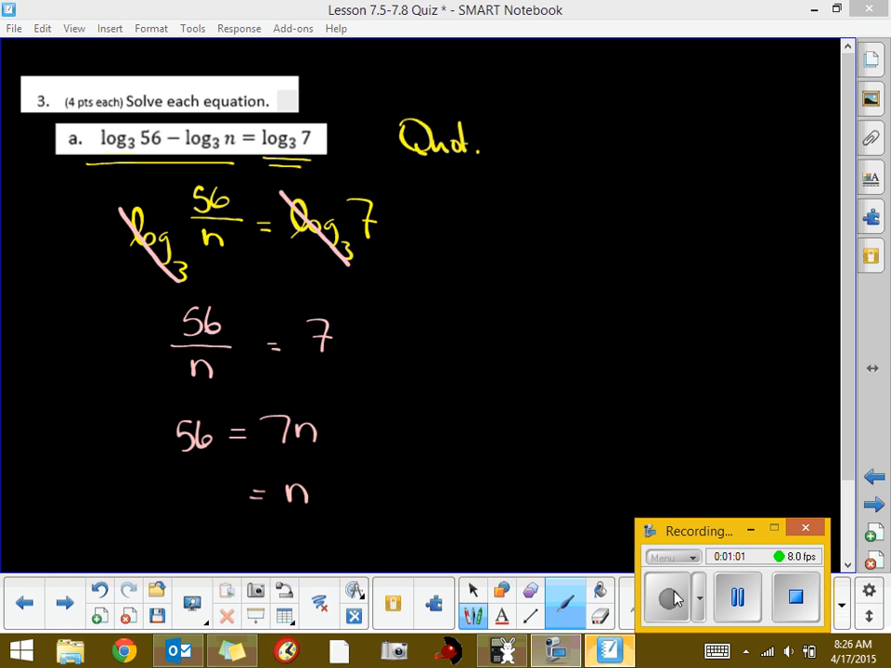
pyautogui.write('56/7')
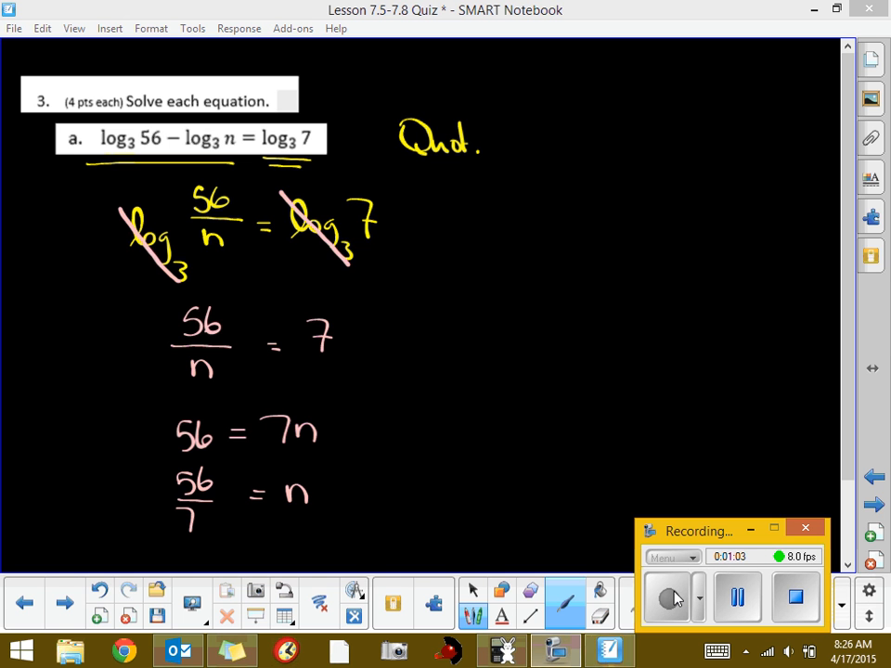